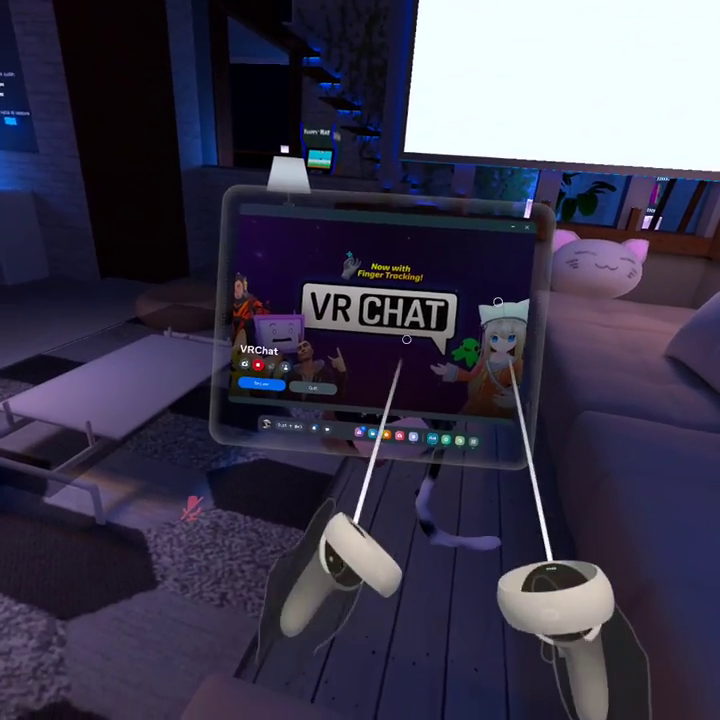
mouse_move(360, 360)
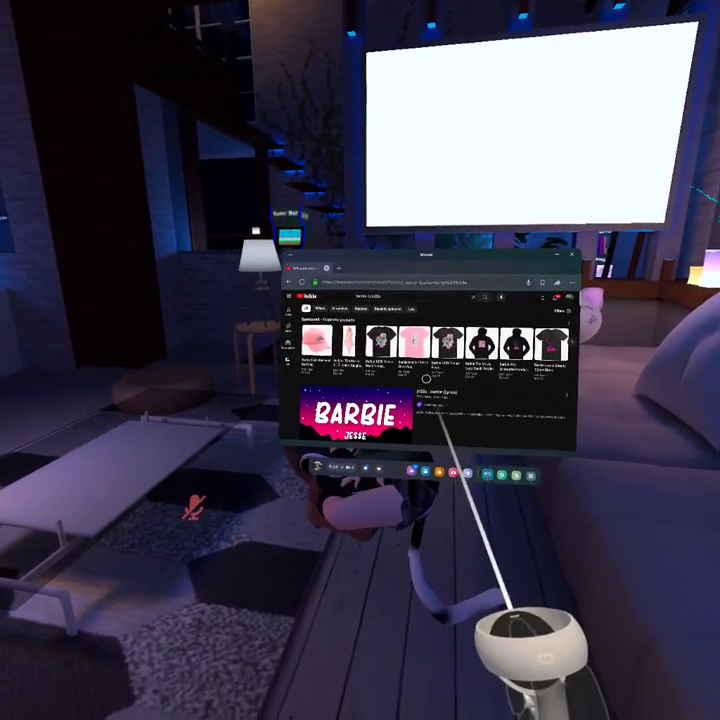
Open the Barbie video from the YouTube search results.
click(345, 415)
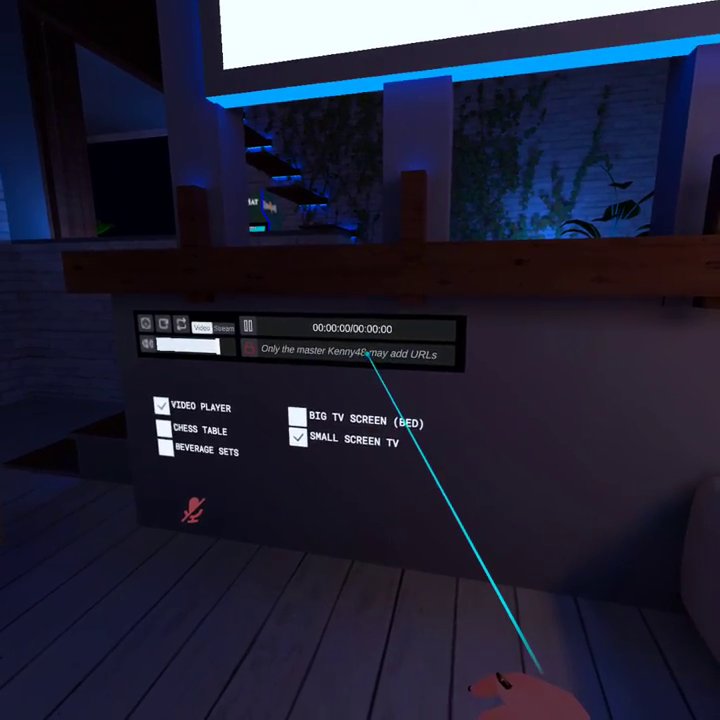
Paste the copied Barbie YouTube link into the video player's Enter URL field and confirm.
click(350, 354)
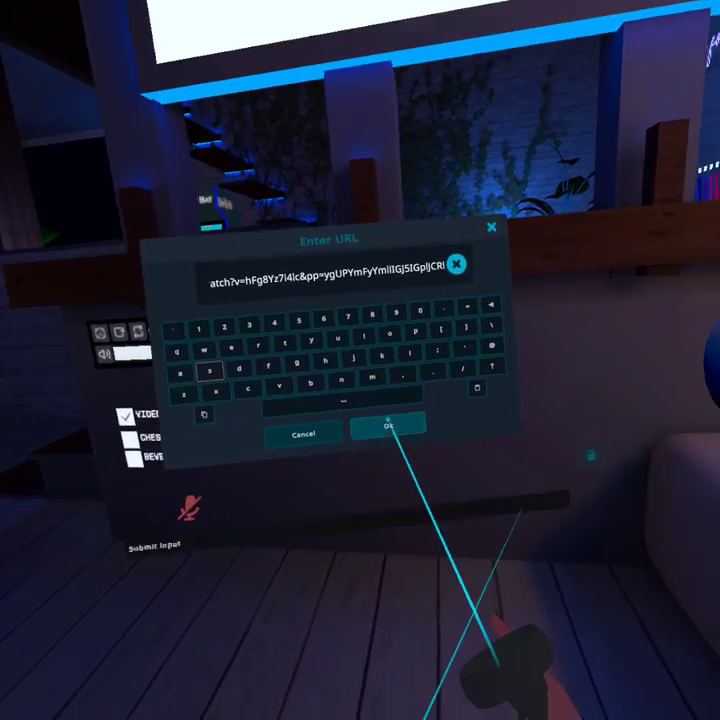
click(388, 432)
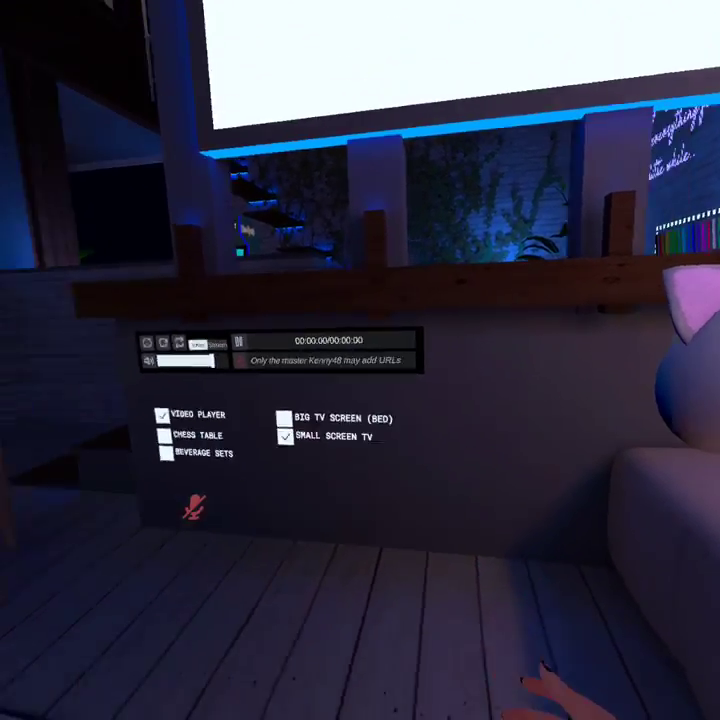